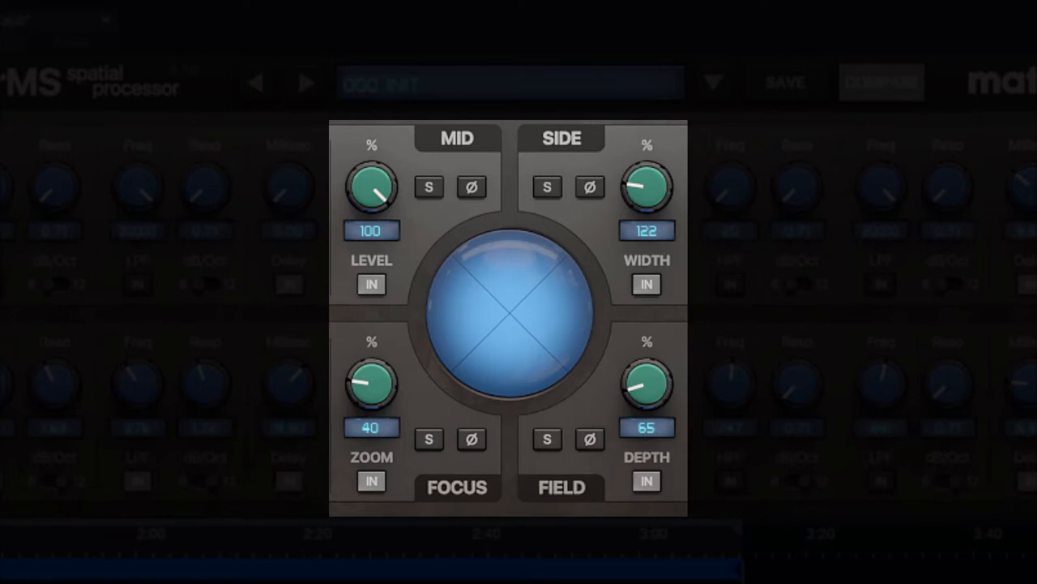
Solo the MID channel so the mid signal plays on its own.
click(428, 188)
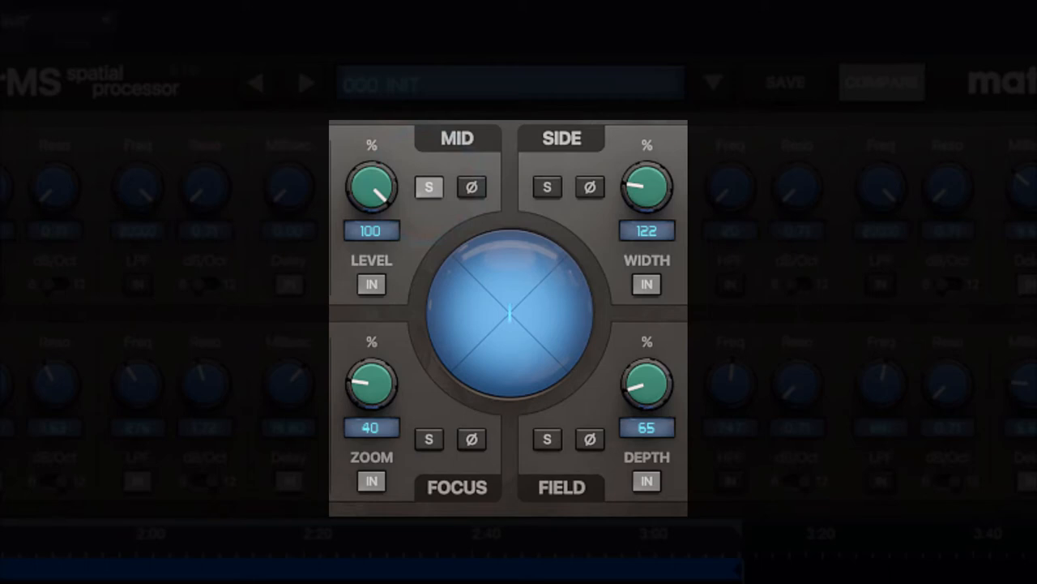
mouse_move(501, 283)
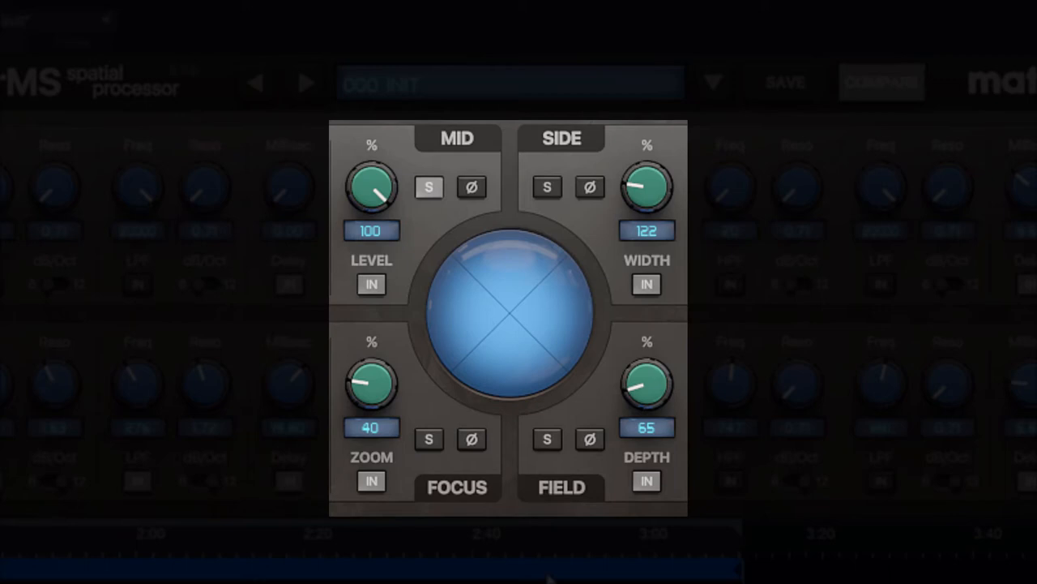
mouse_move(438, 483)
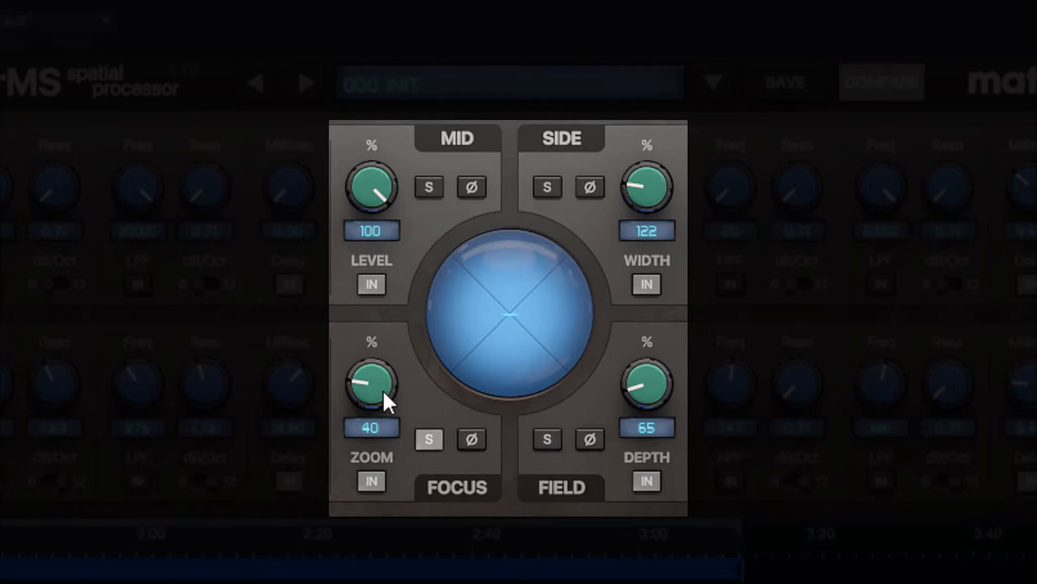
Sweep the focus zoom through 200, 13 and 65 percent, then settle it back at 40.
drag(372, 386, 381, 324)
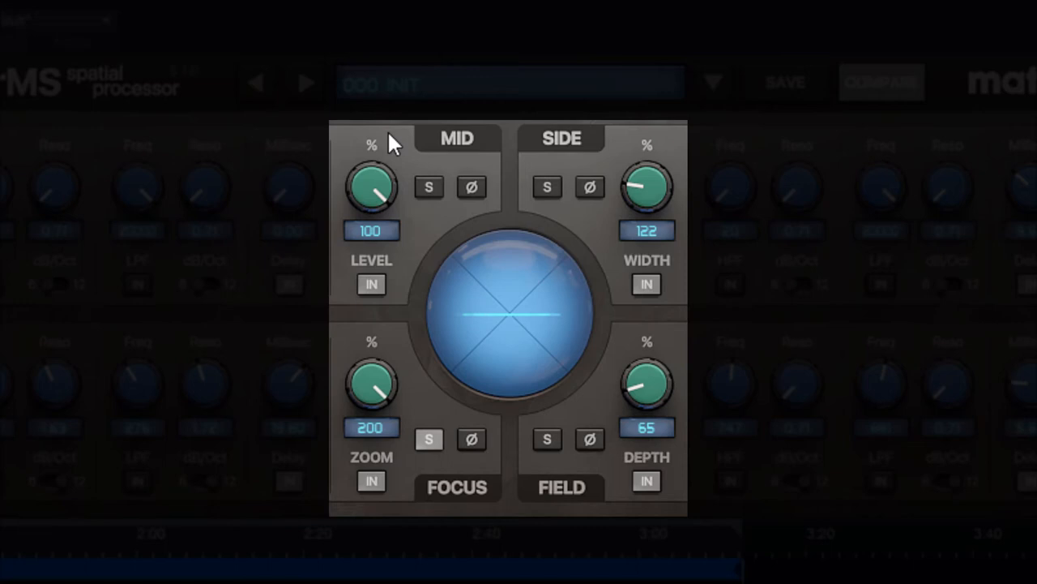
drag(372, 386, 375, 394)
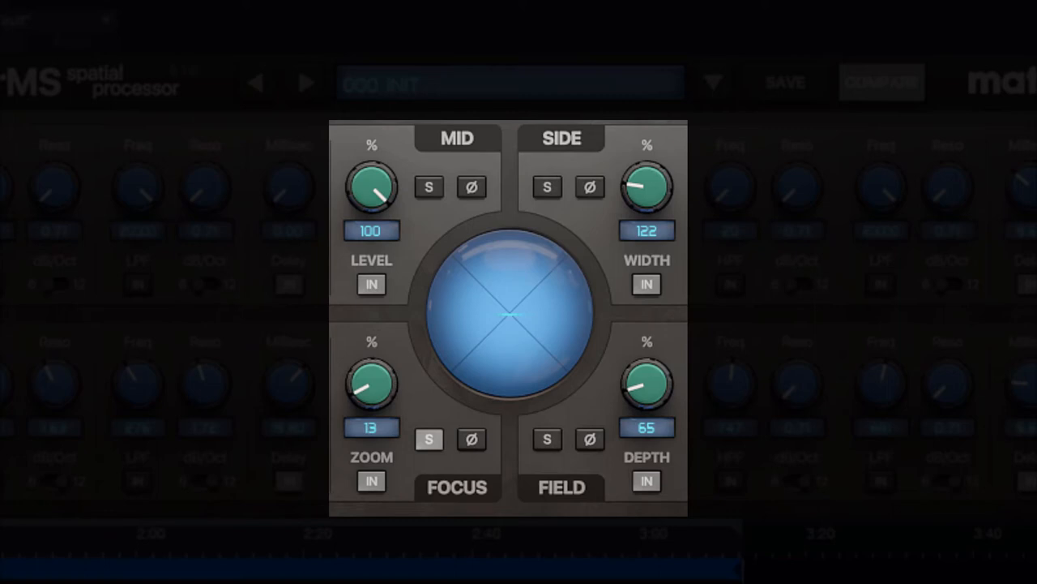
drag(371, 383, 360, 454)
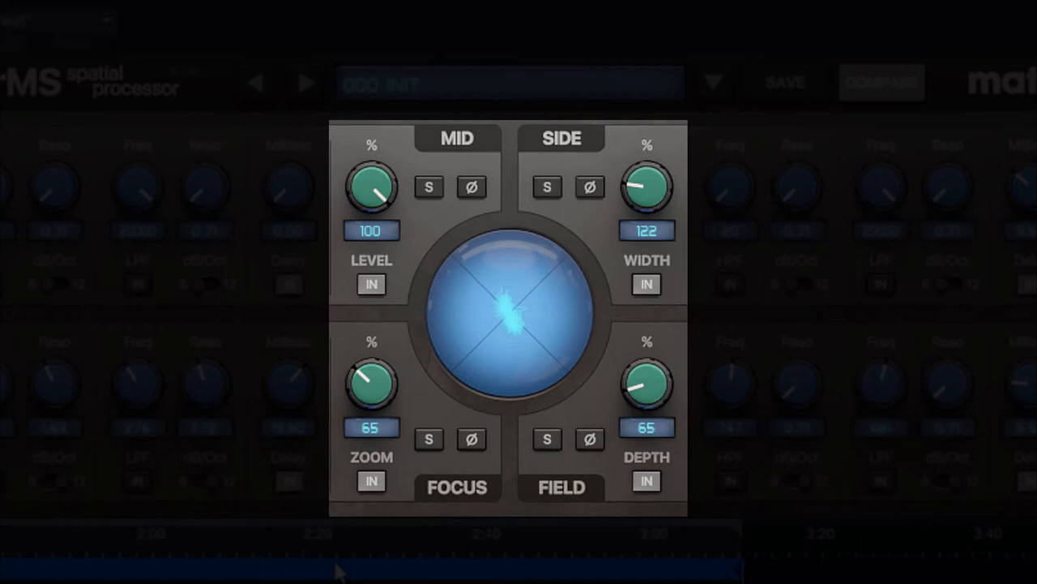
drag(371, 381, 371, 405)
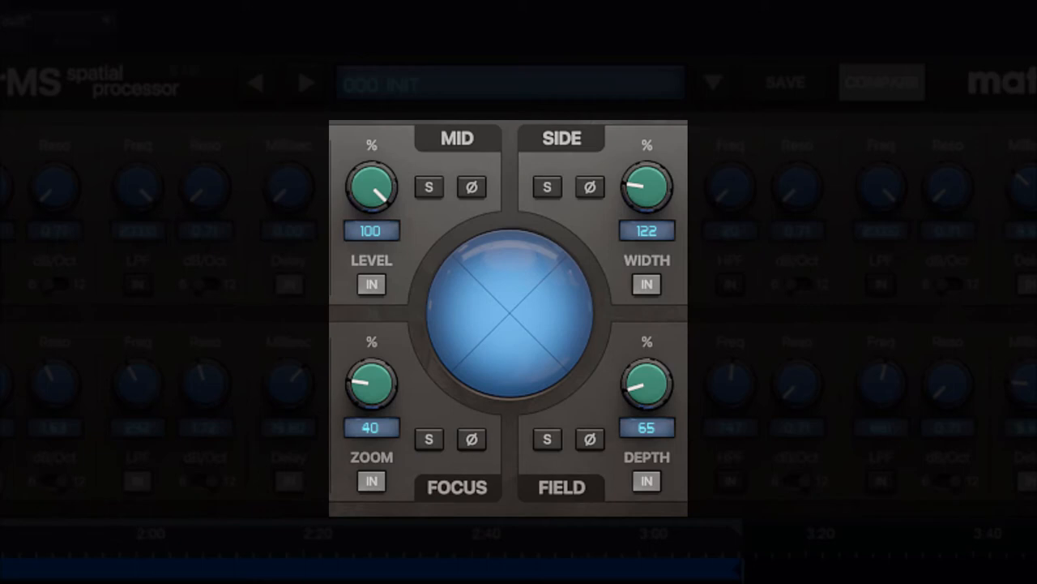
Solo the SIDE channel and narrow its width back down to around 126 percent.
click(548, 188)
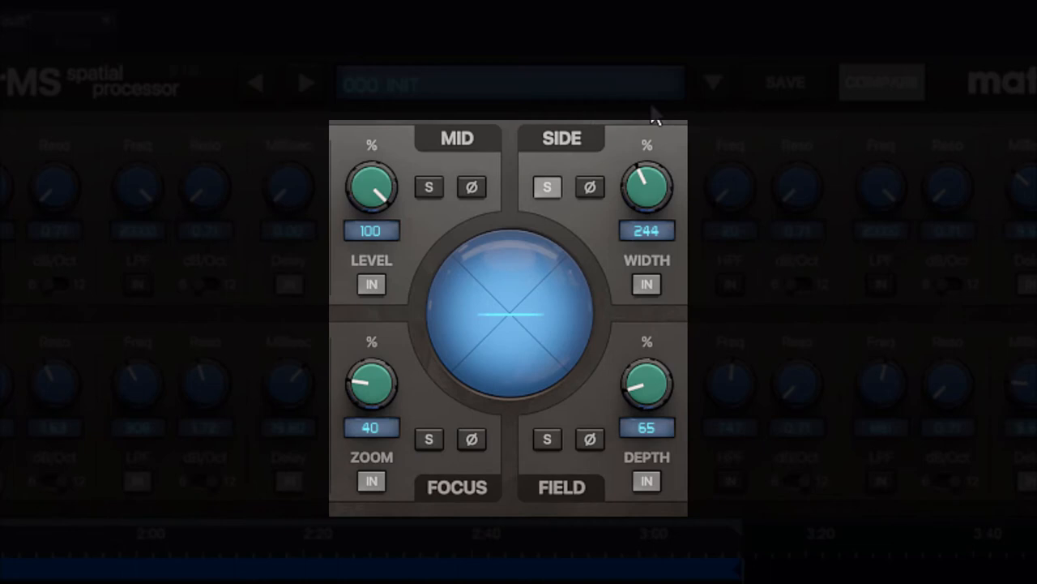
drag(646, 186, 648, 219)
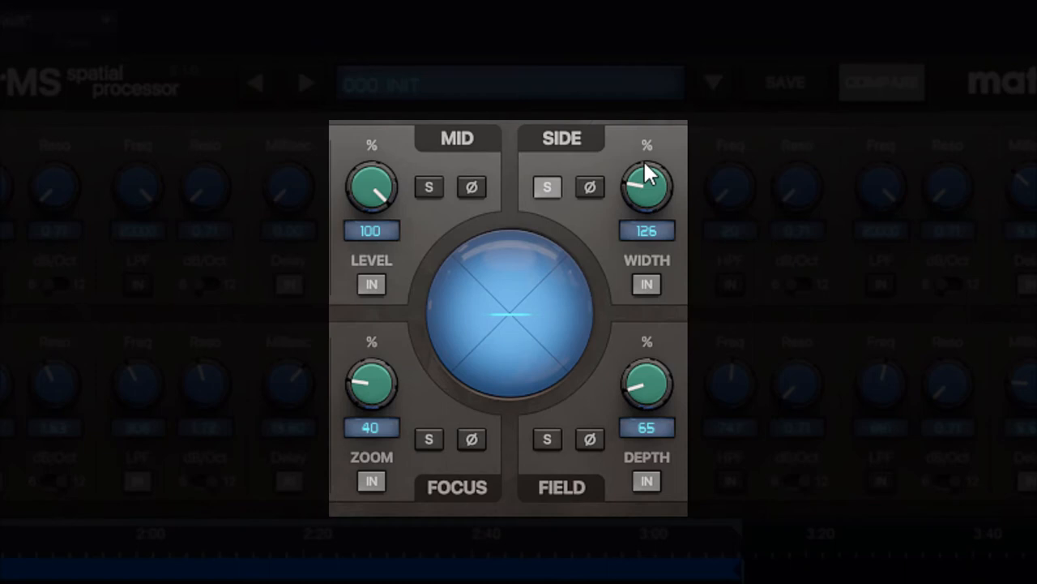
drag(647, 181, 647, 194)
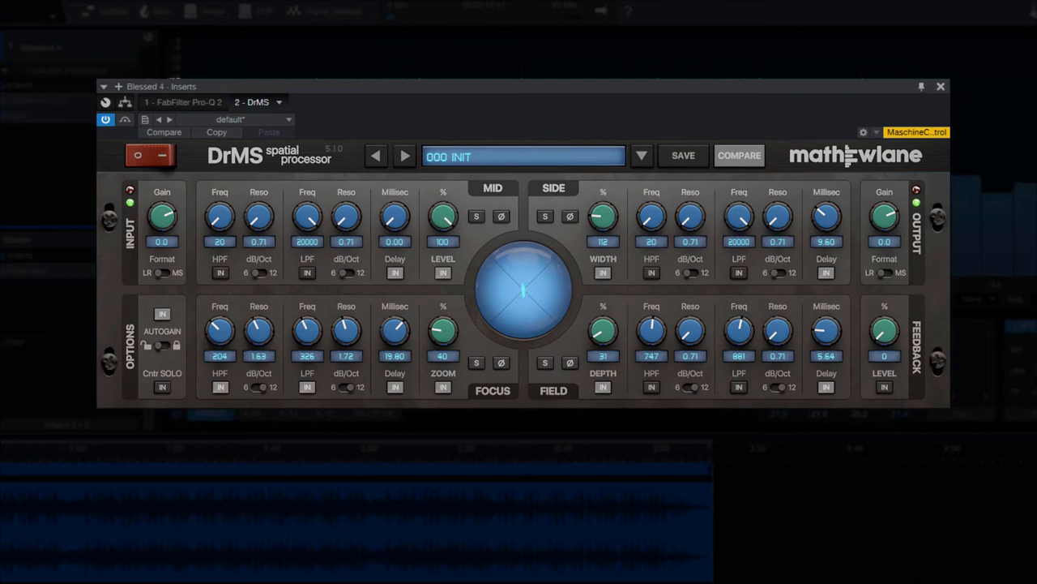
mouse_move(165, 146)
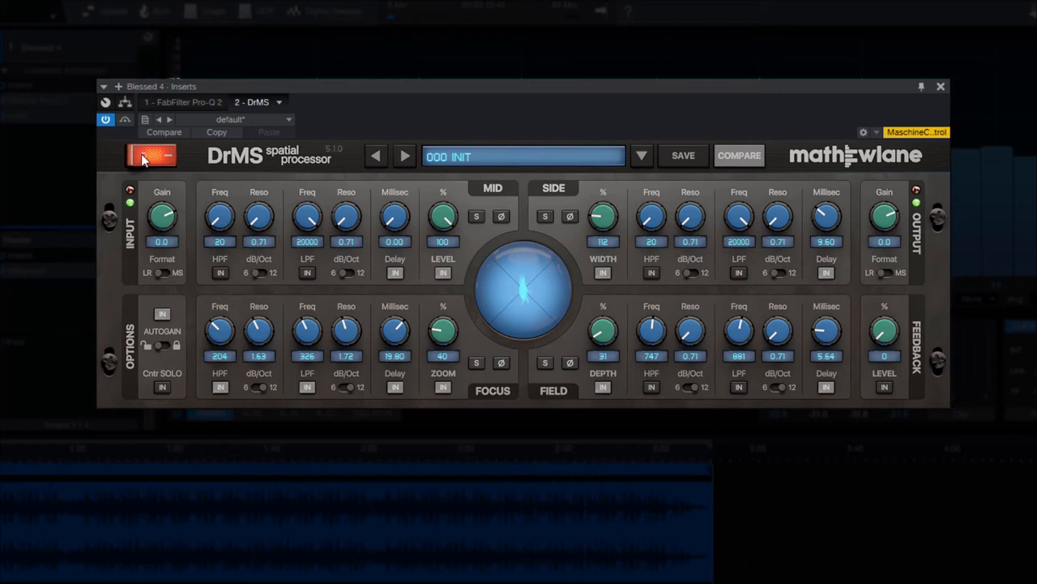
Toggle the power/bypass repeatedly to A/B processed against dry, leaving processing on.
click(149, 155)
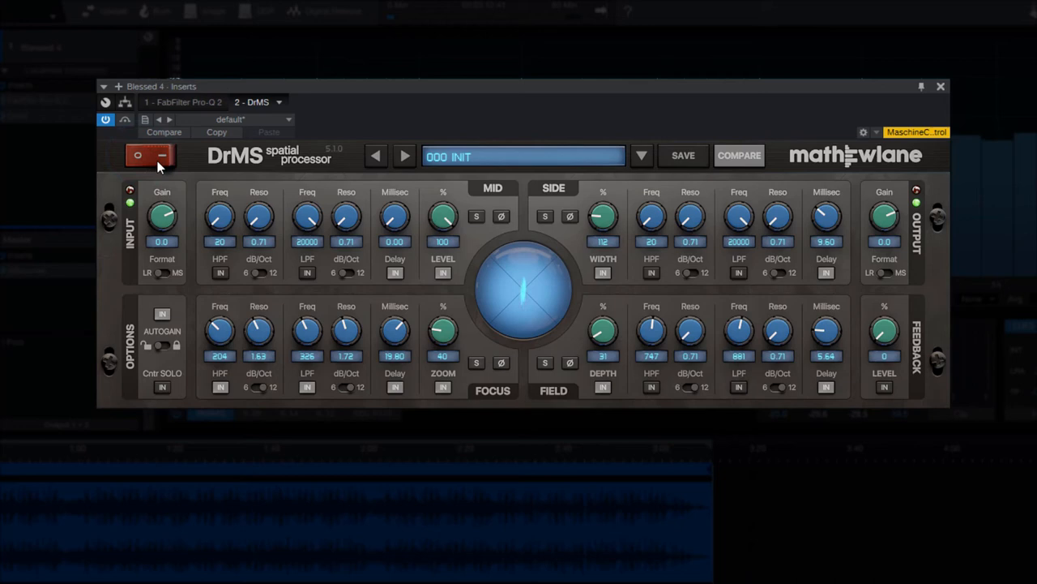
click(149, 156)
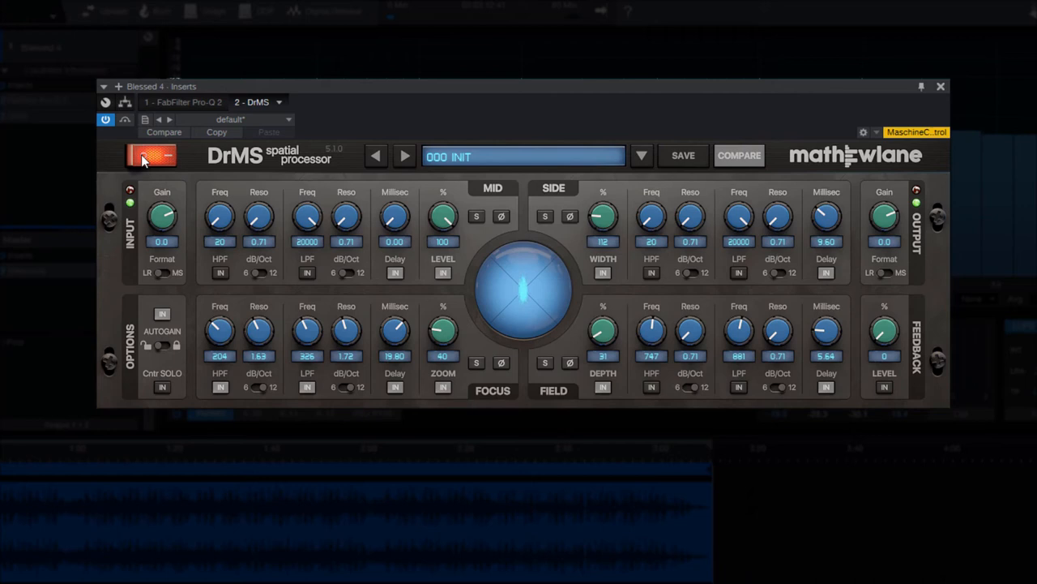
click(149, 155)
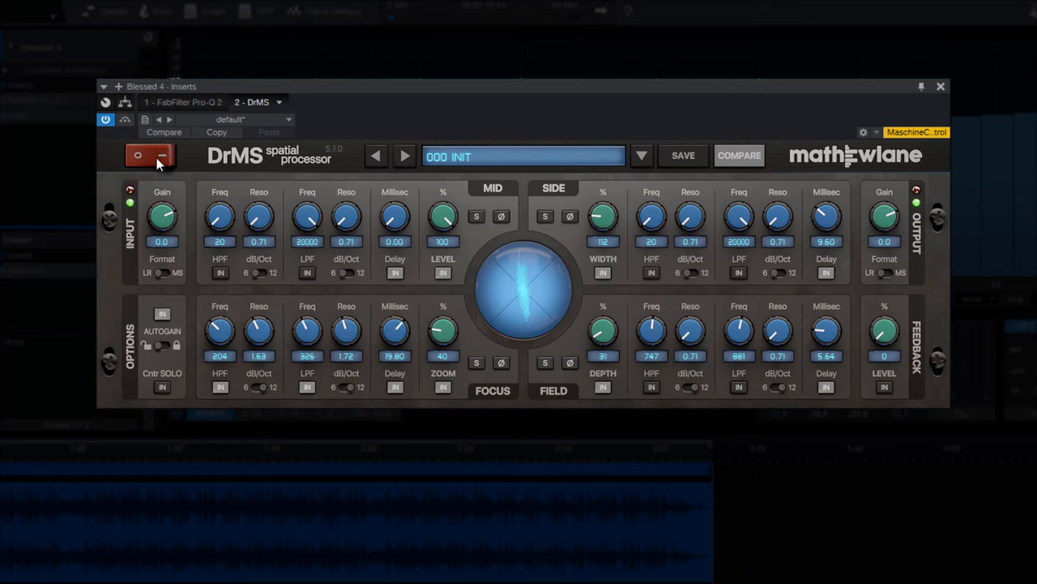
click(151, 156)
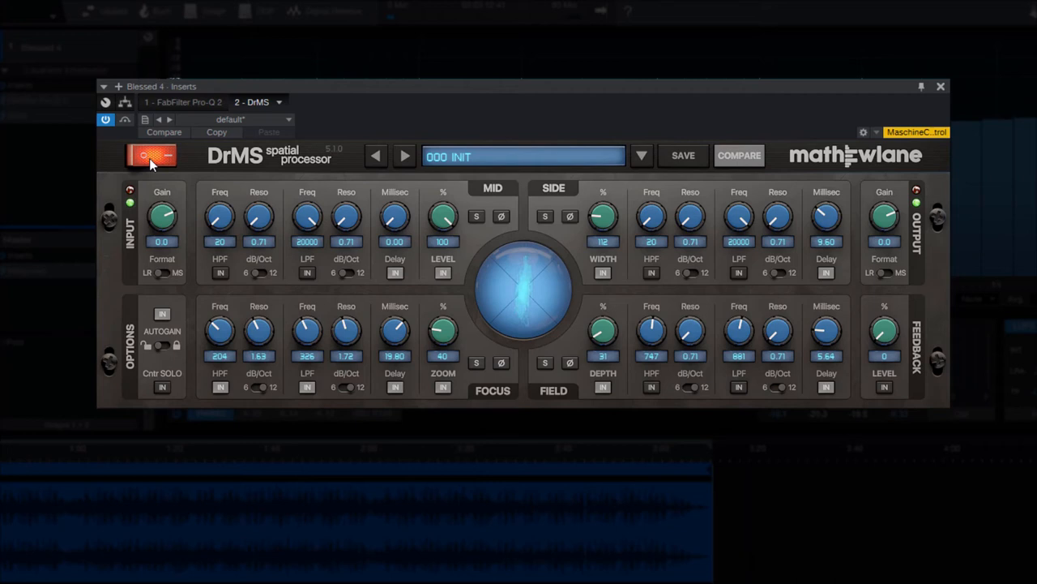
click(153, 155)
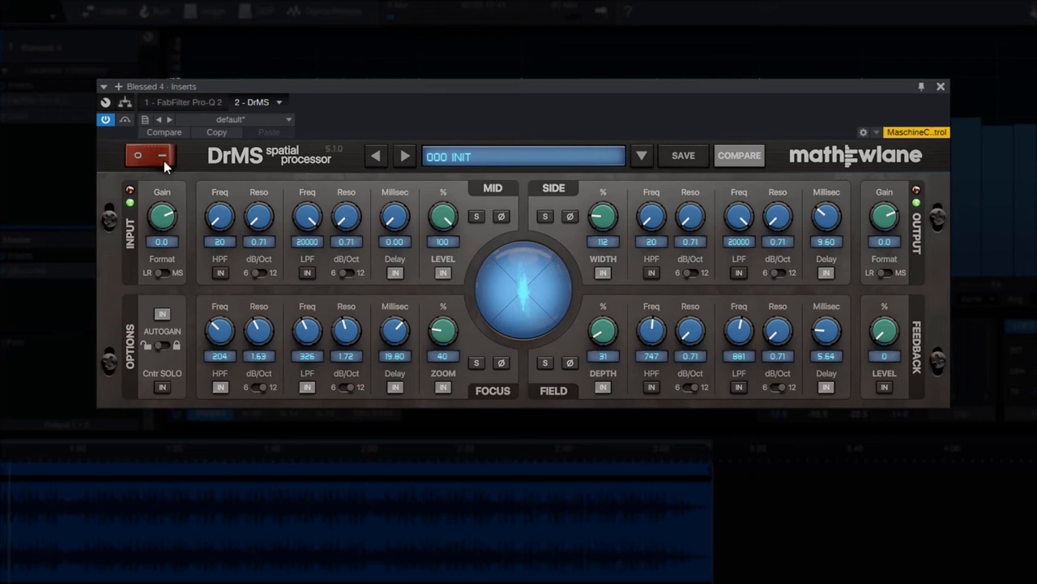
click(151, 156)
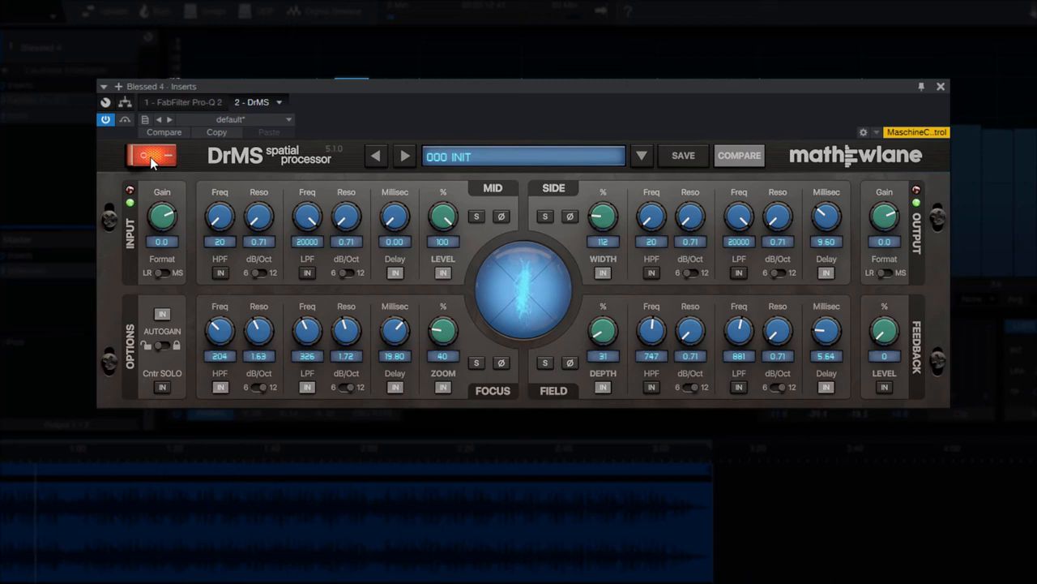
click(150, 156)
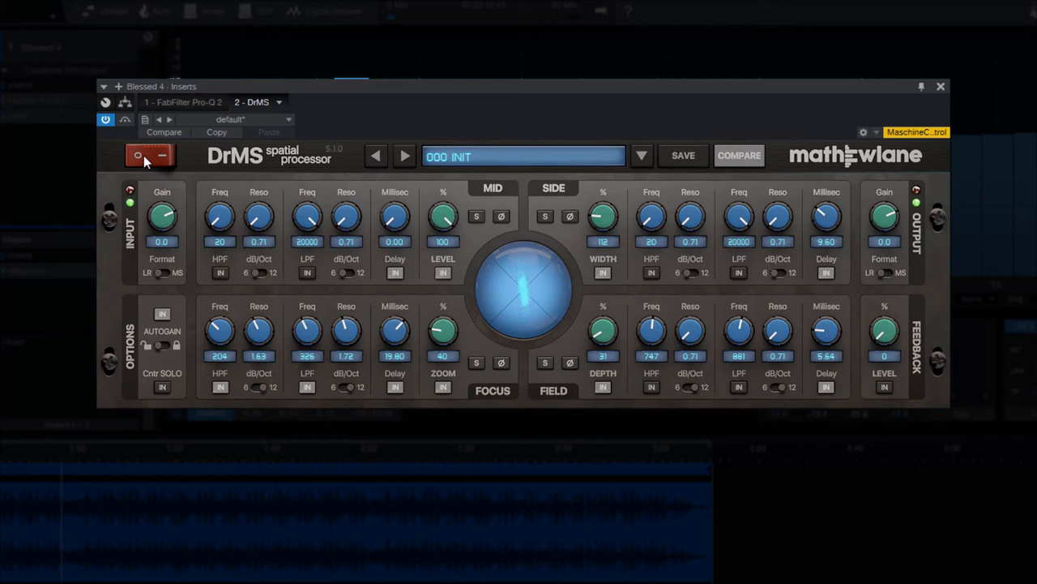
click(149, 156)
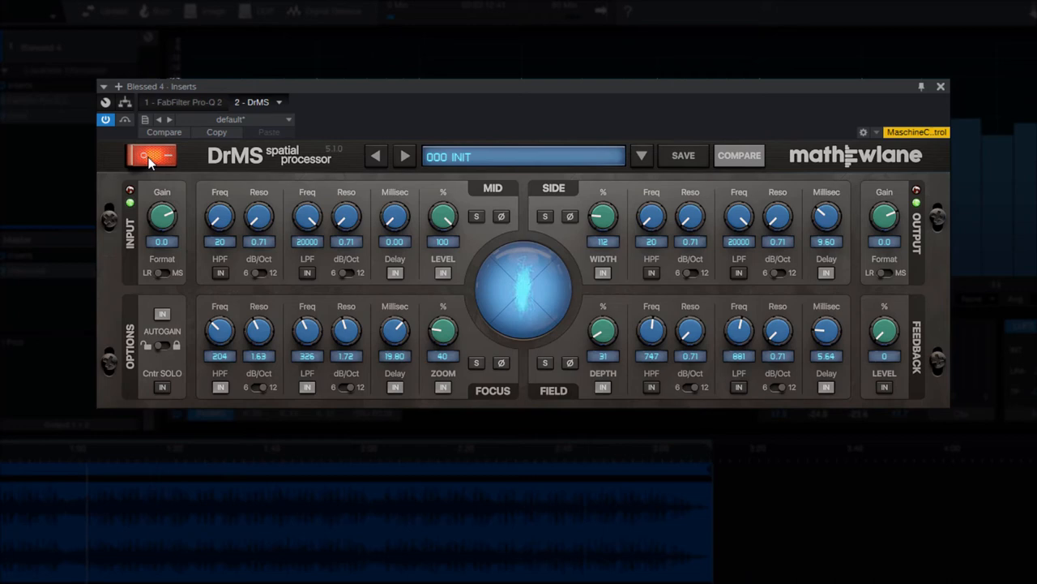
click(149, 155)
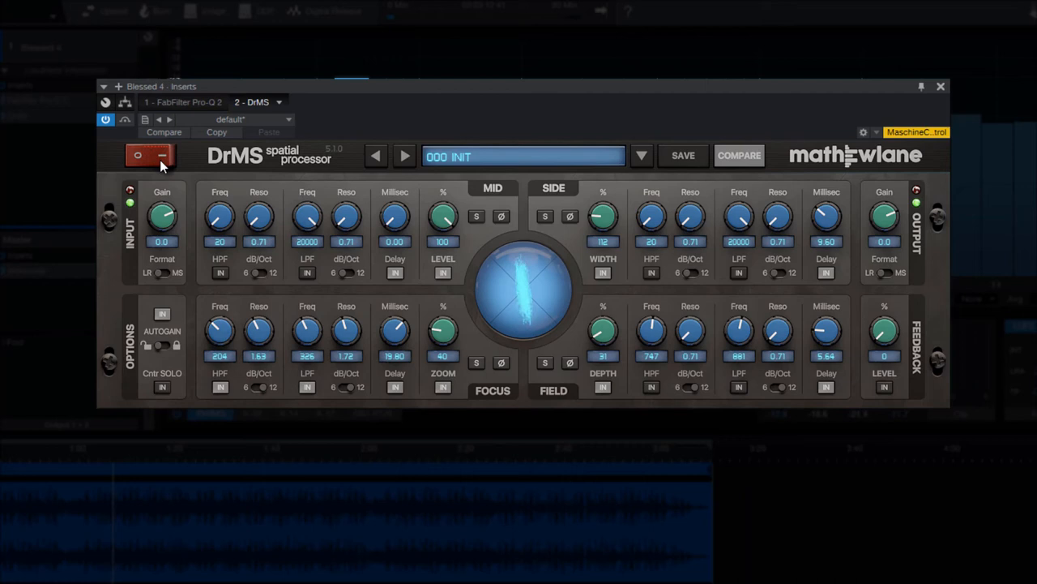
click(153, 155)
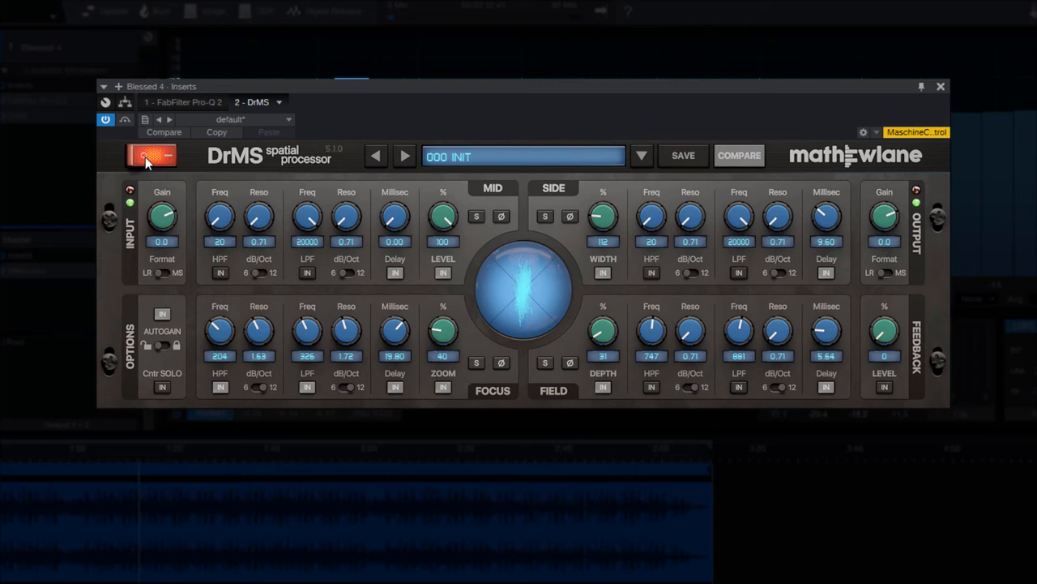
click(152, 156)
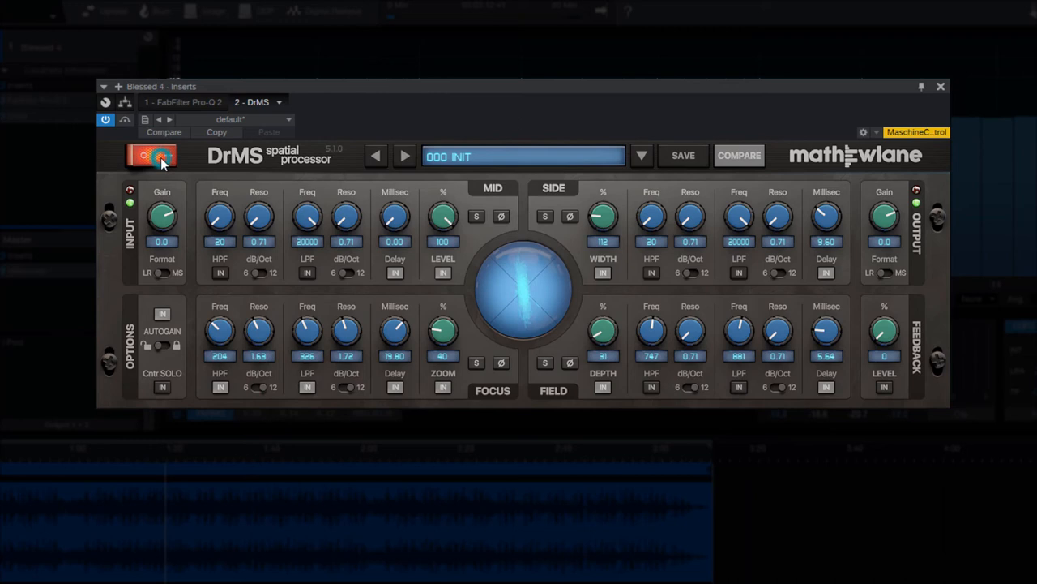
click(153, 156)
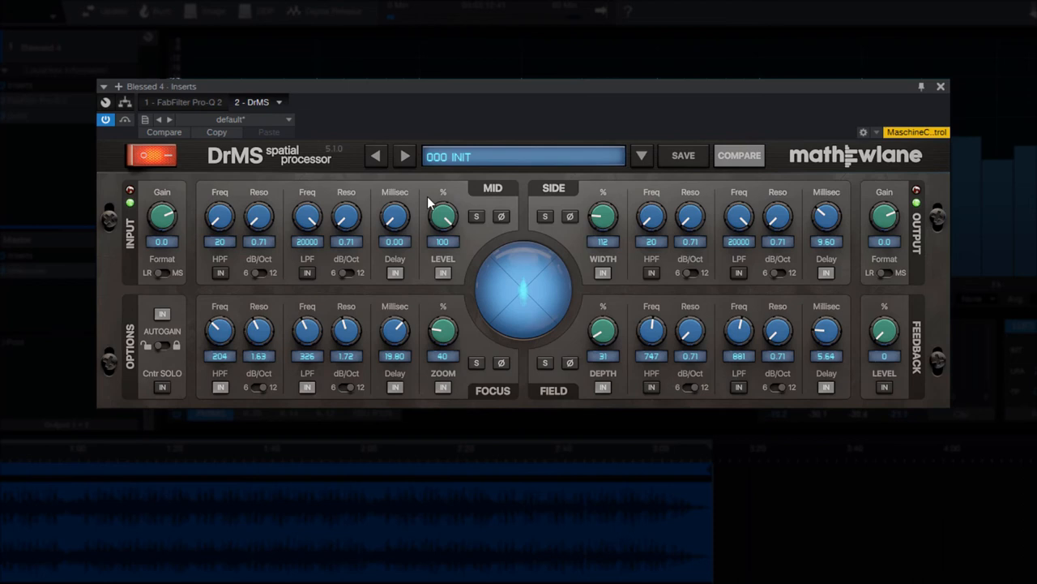
Raise the Focus zoom to about 180 percent.
click(476, 363)
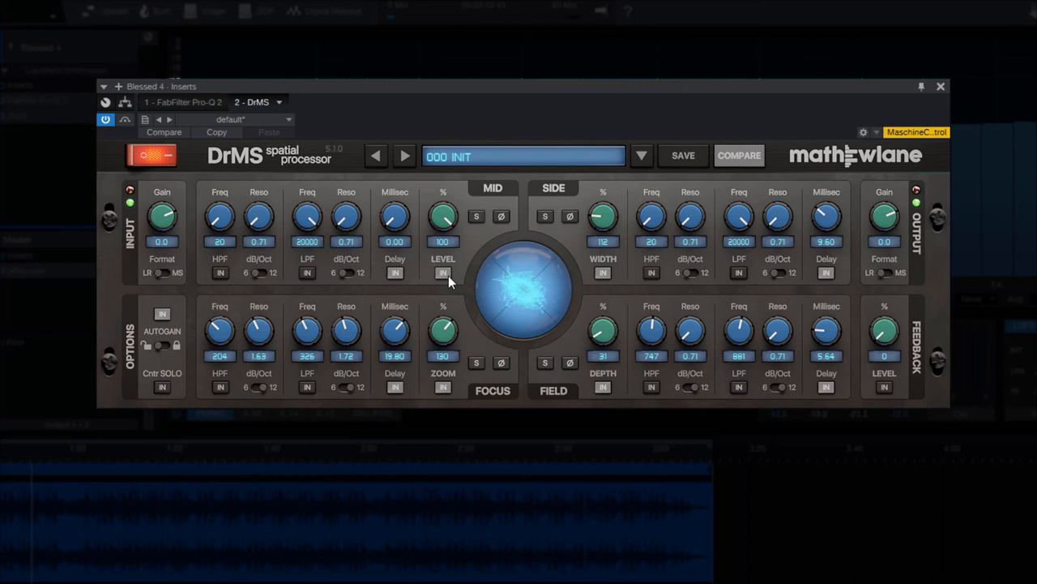
Pull the mid zoom down to 37 percent, nudge side width, and raise field depth to 94 percent.
drag(442, 331, 455, 336)
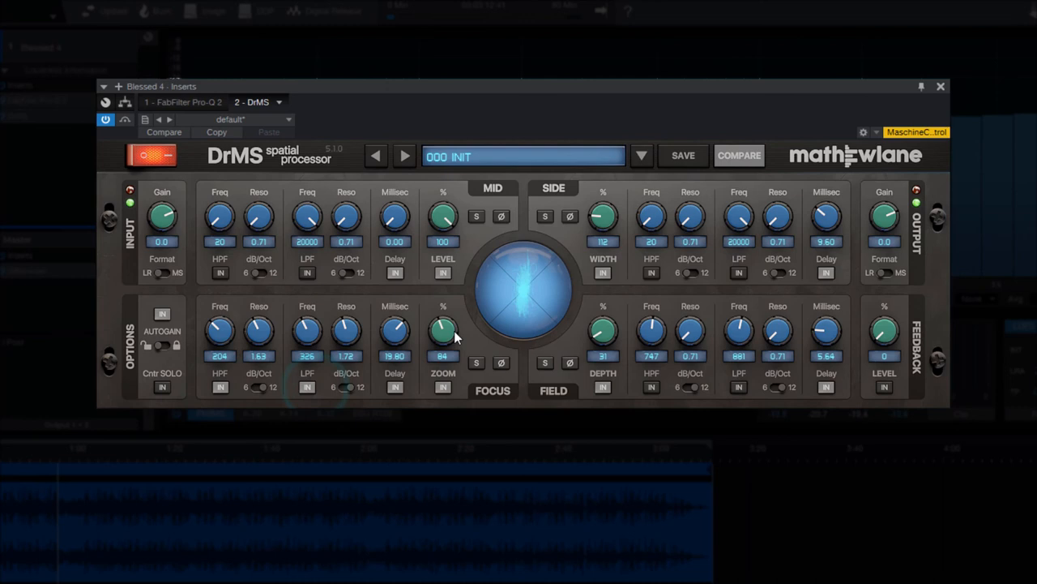
drag(444, 331, 444, 340)
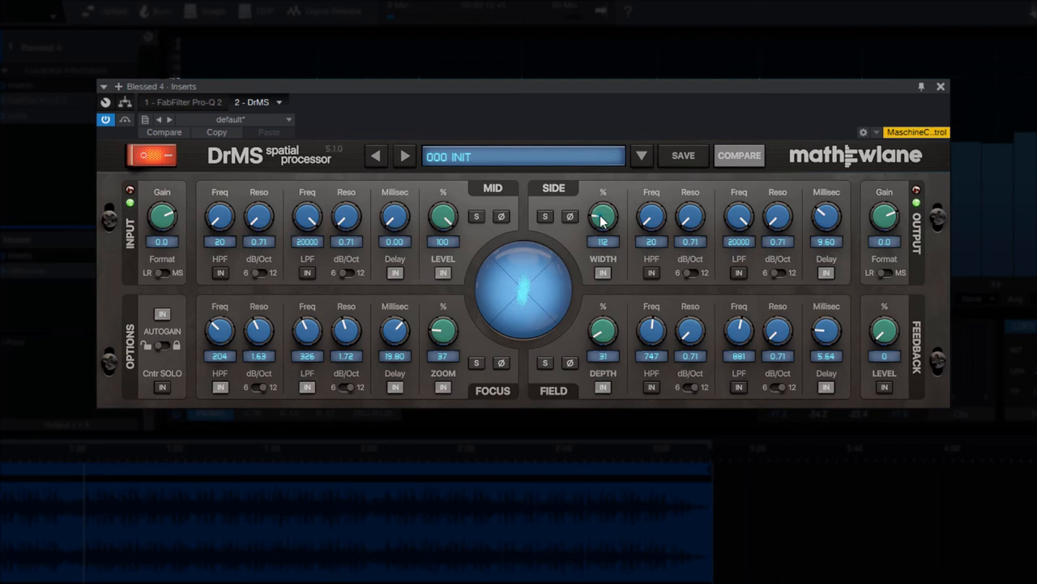
drag(603, 217, 603, 195)
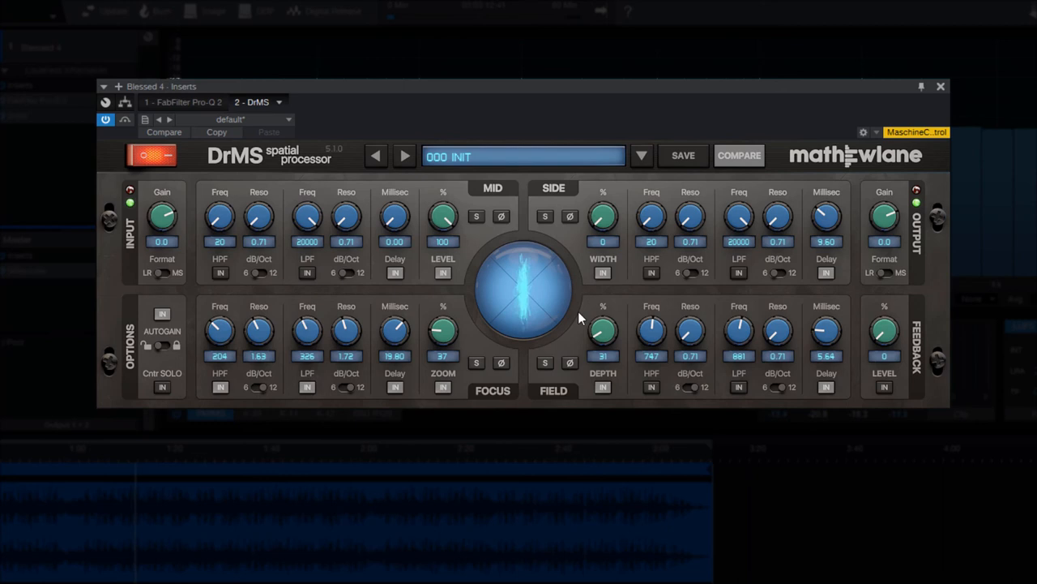
drag(603, 217, 603, 203)
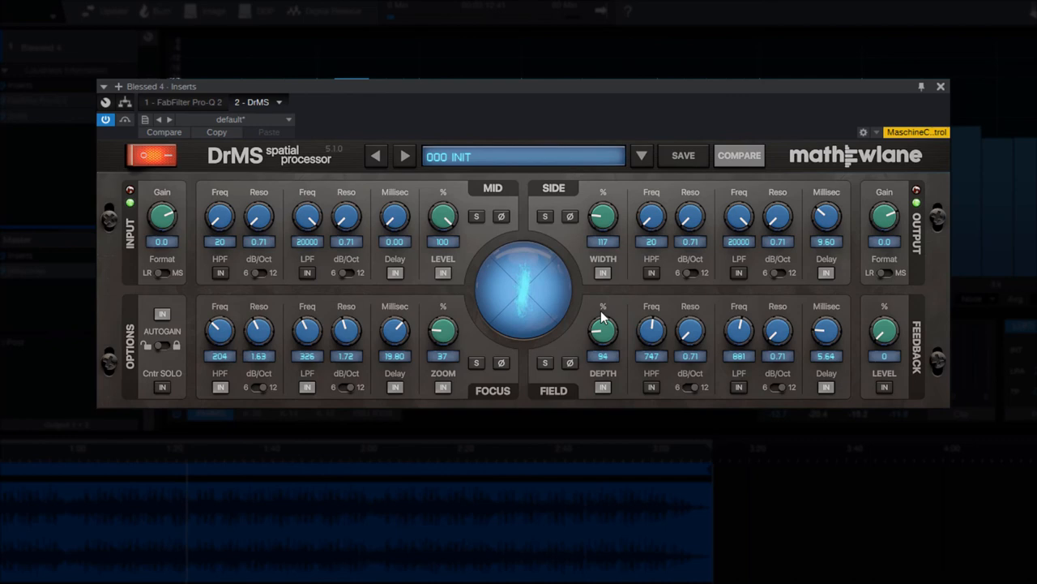
Push field depth to about 106 percent and re-engage processing after a bypassed listen.
drag(603, 333, 603, 328)
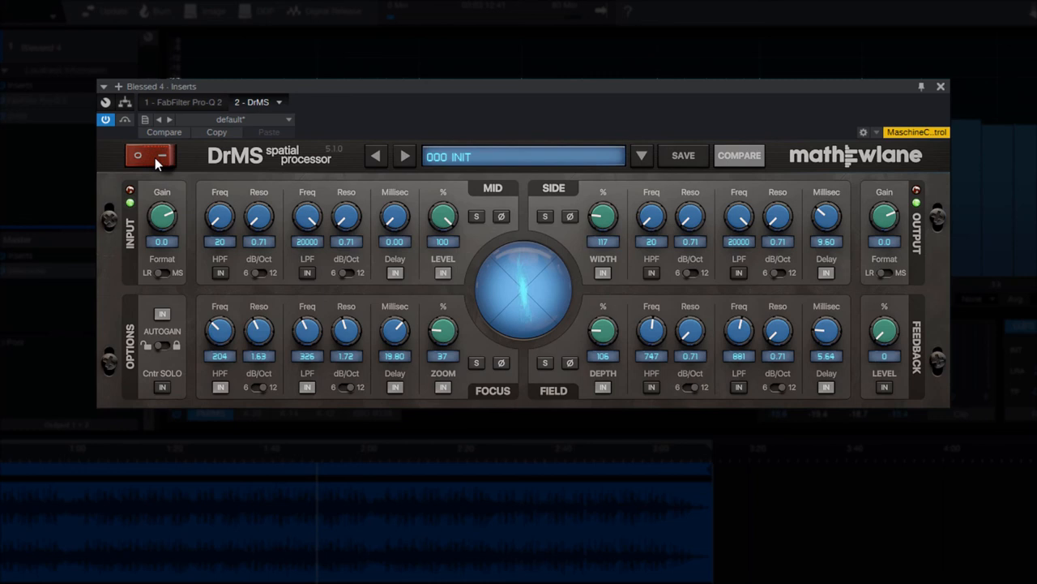
click(153, 155)
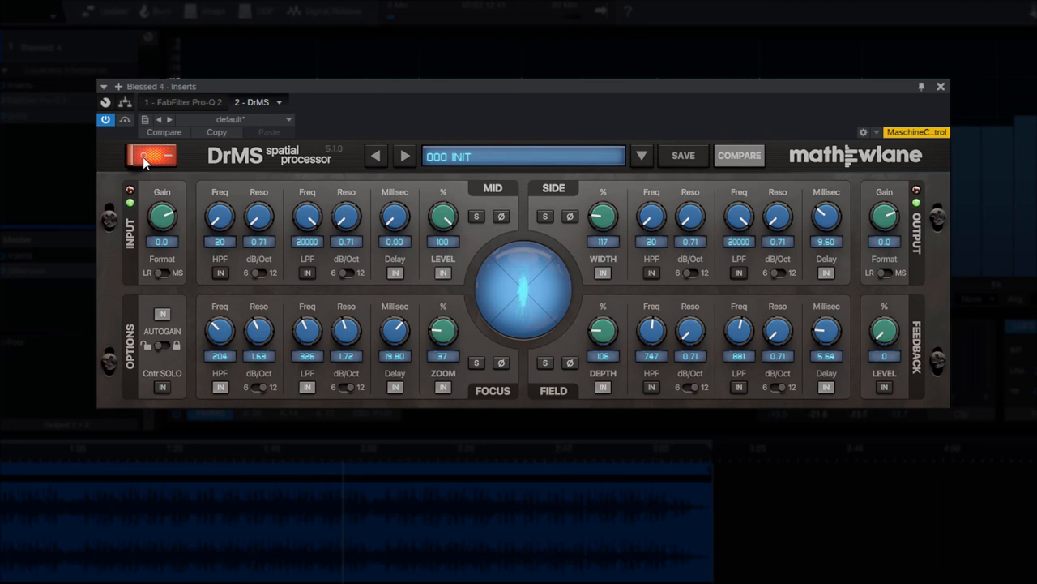